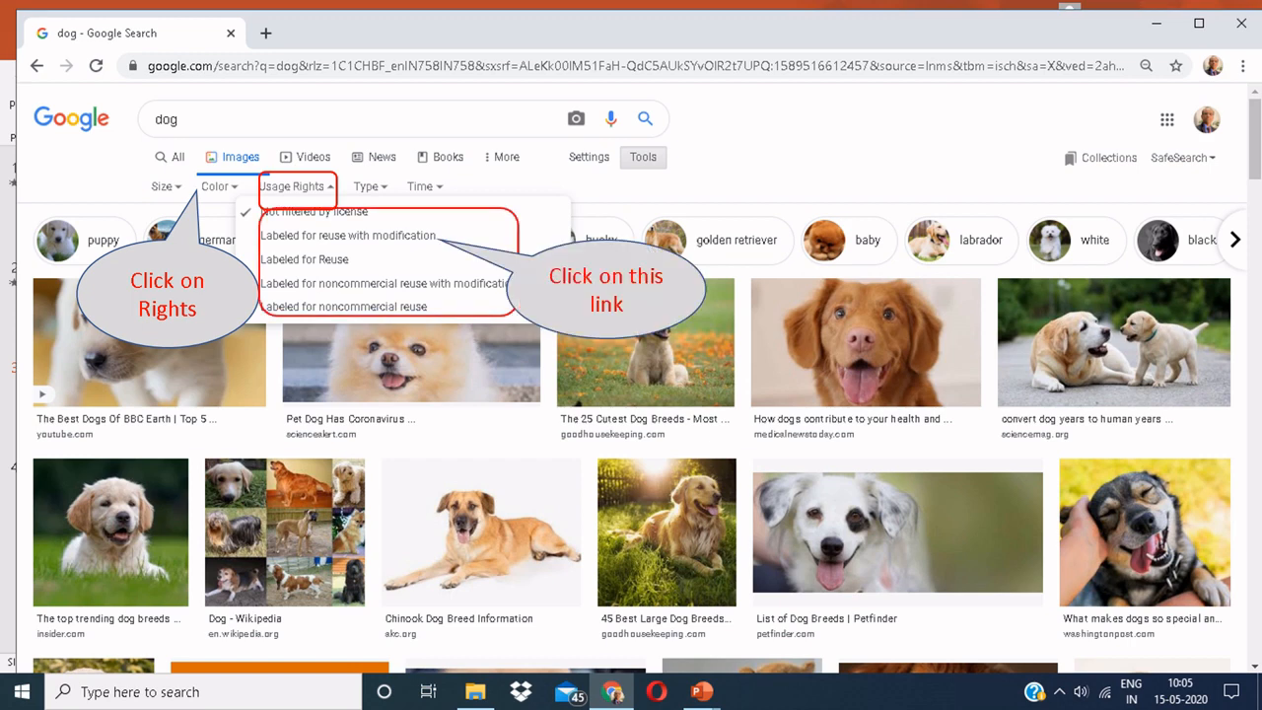
Filter the dog image results by usage rights to 'Labeled for reuse with modification'.
{"action": "left_click", "coordinate": [347, 235]}
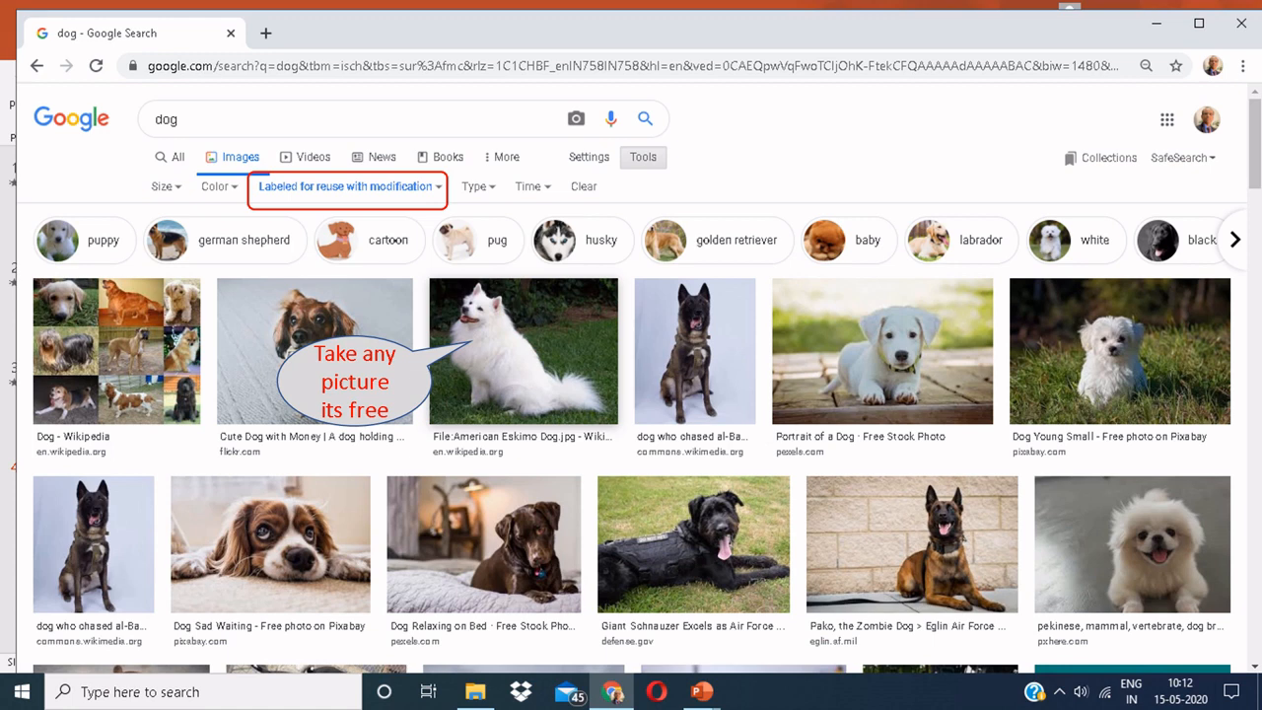
Run a Google web search for 'pixabay'.
{"action": "left_click", "coordinate": [525, 351]}
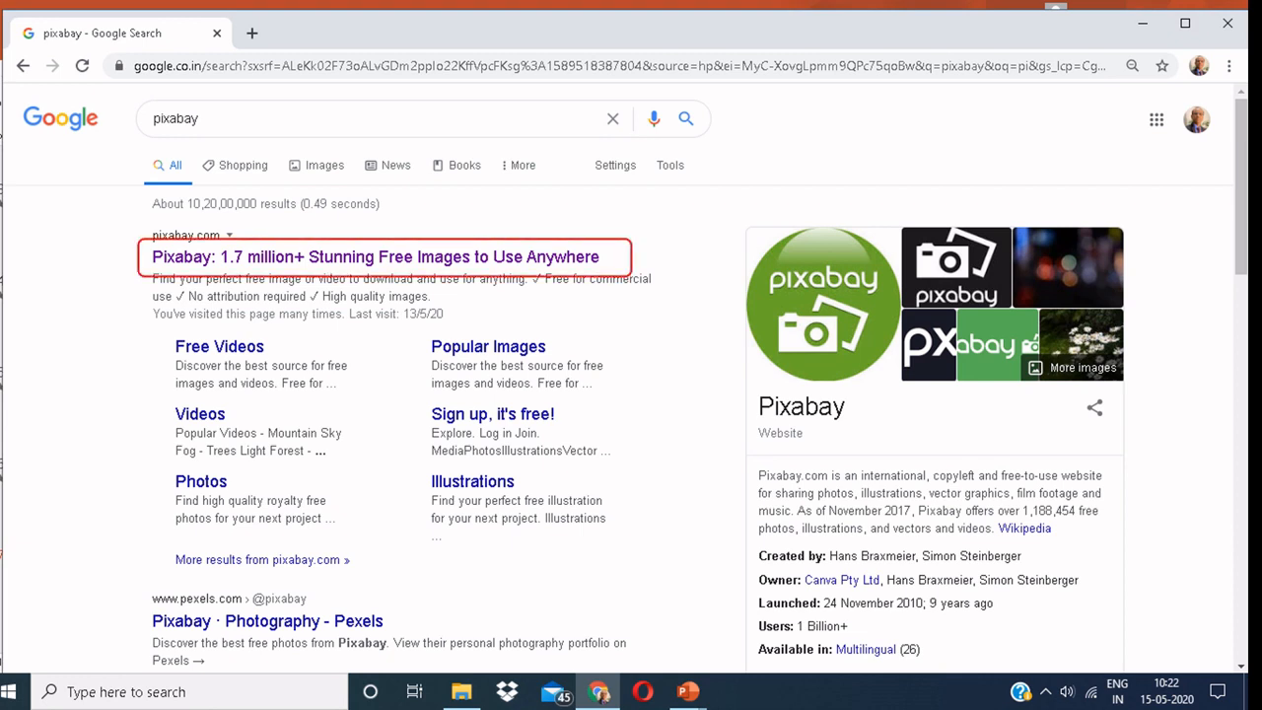
Go to the Pixabay site from the search results and look up 'lotus' photos.
{"action": "left_click", "coordinate": [375, 256]}
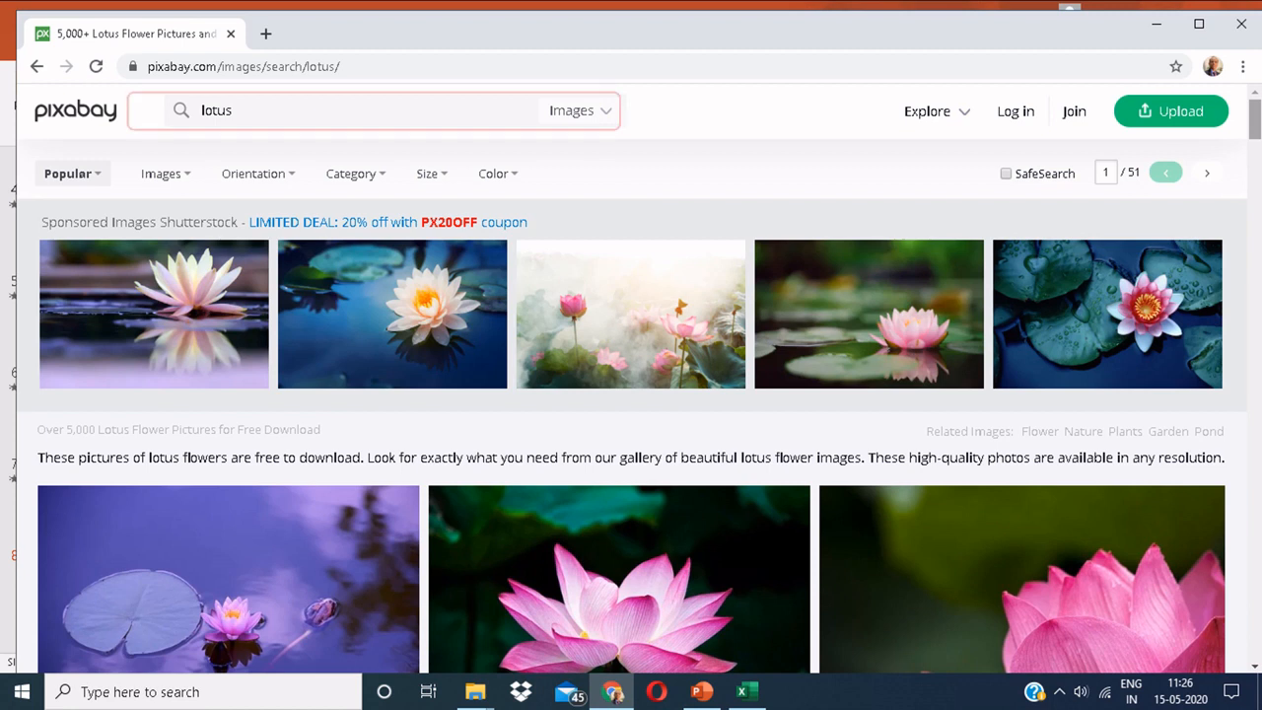
View the detail page of the pink lotus photo free for commercial use.
{"action": "left_click", "coordinate": [375, 110]}
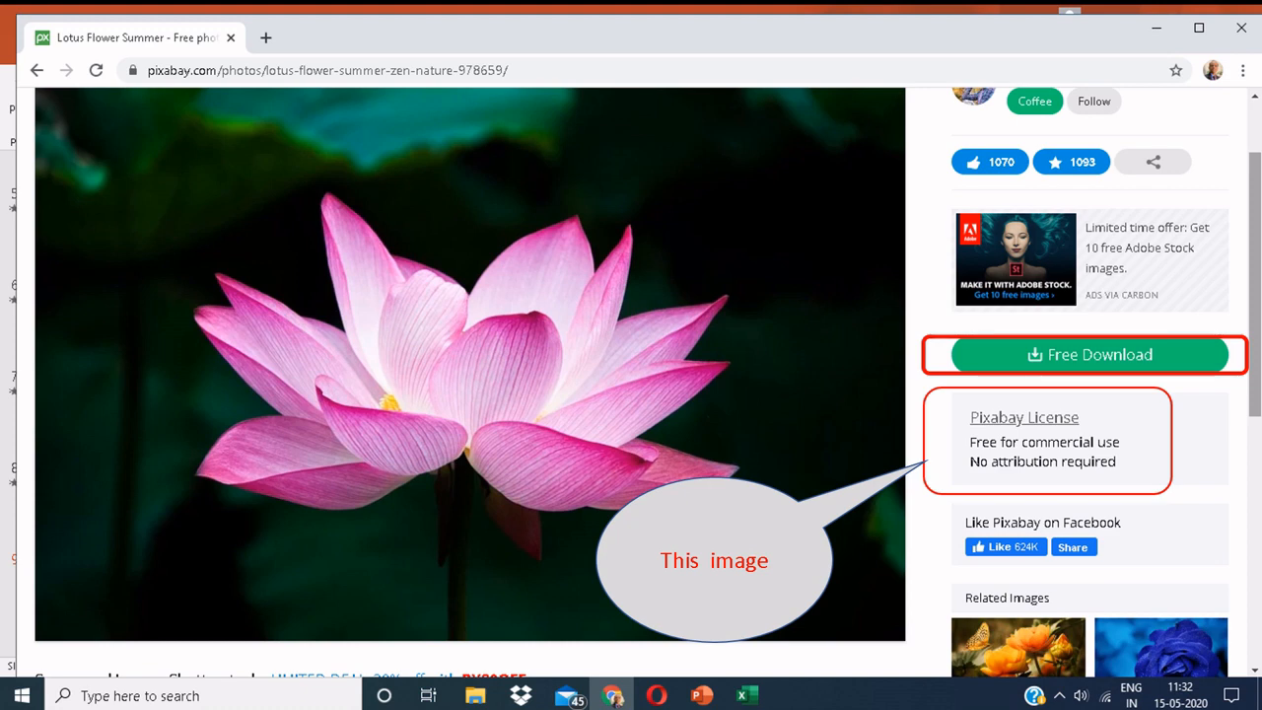
Download the pink lotus photo for free and show the Google apps list from Gmail.
{"action": "left_click", "coordinate": [1085, 355]}
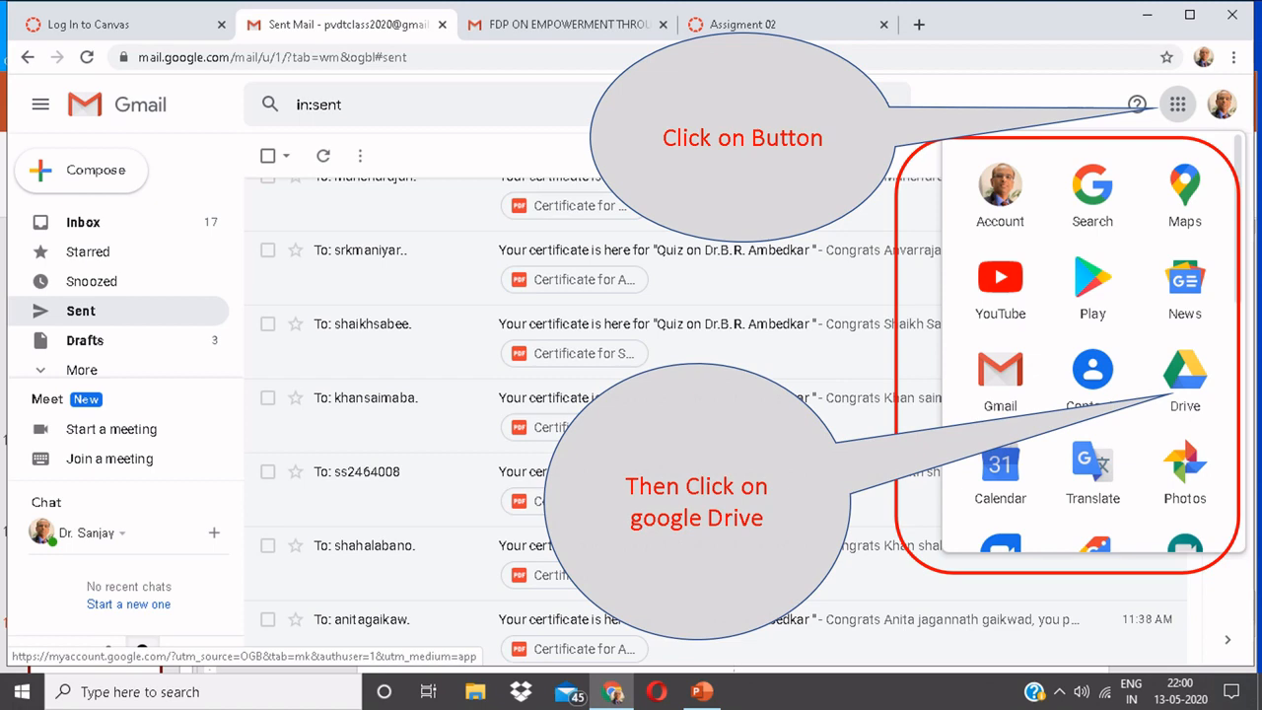
Go to Google Drive and enter the Dr.B.R.Ambedkar folder, showing its file-adding options.
{"action": "left_click", "coordinate": [1182, 375]}
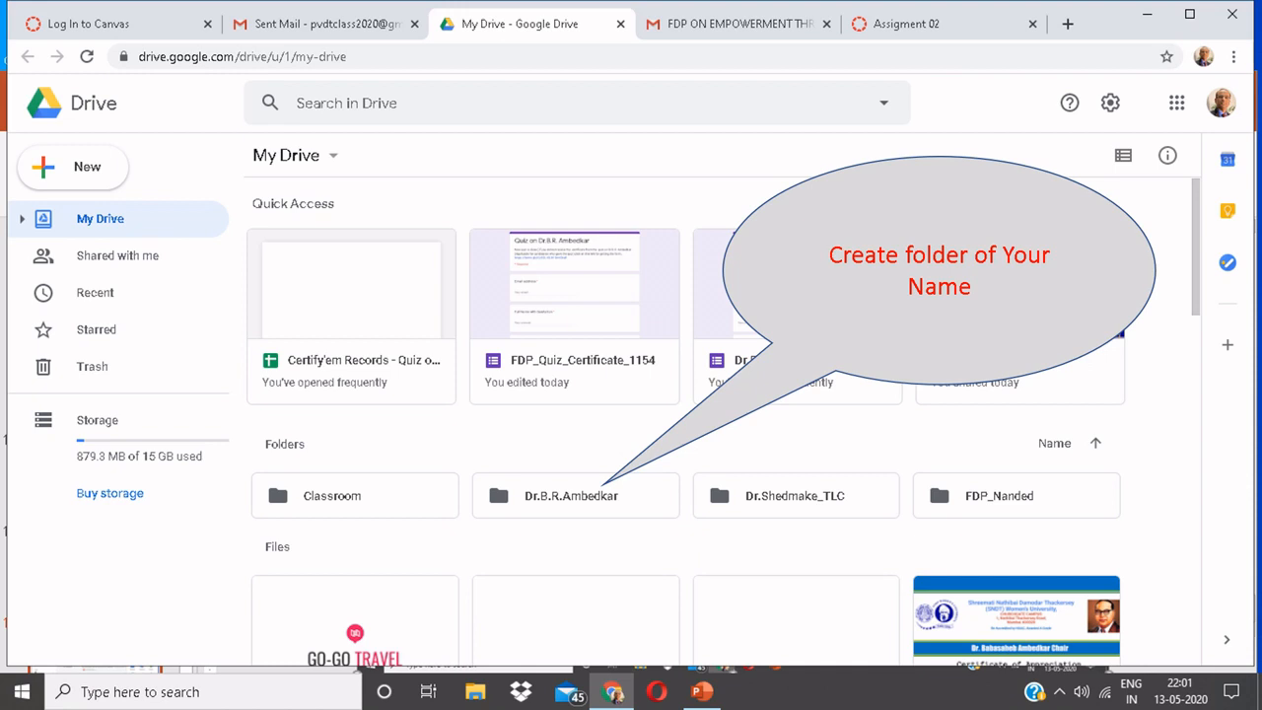
{"action": "double_click", "coordinate": [576, 495]}
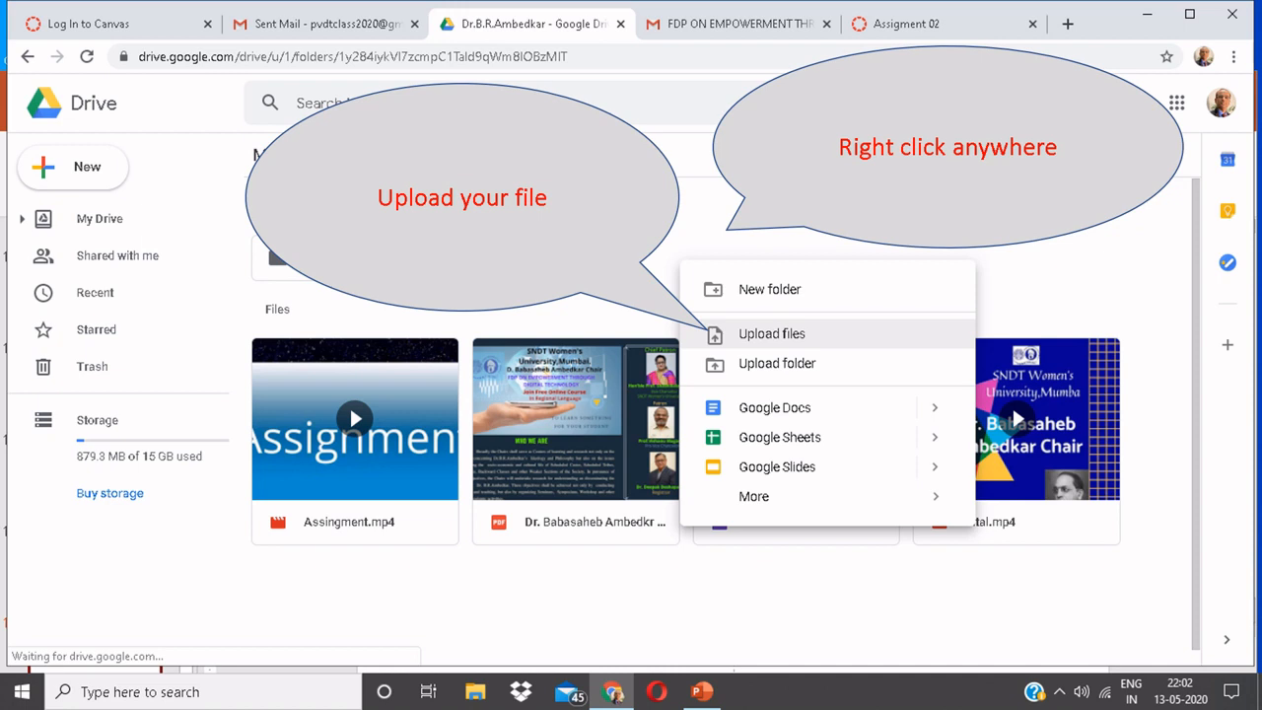
Upload the lotus file and make its share link editable by anyone with the link.
{"action": "left_click", "coordinate": [772, 333]}
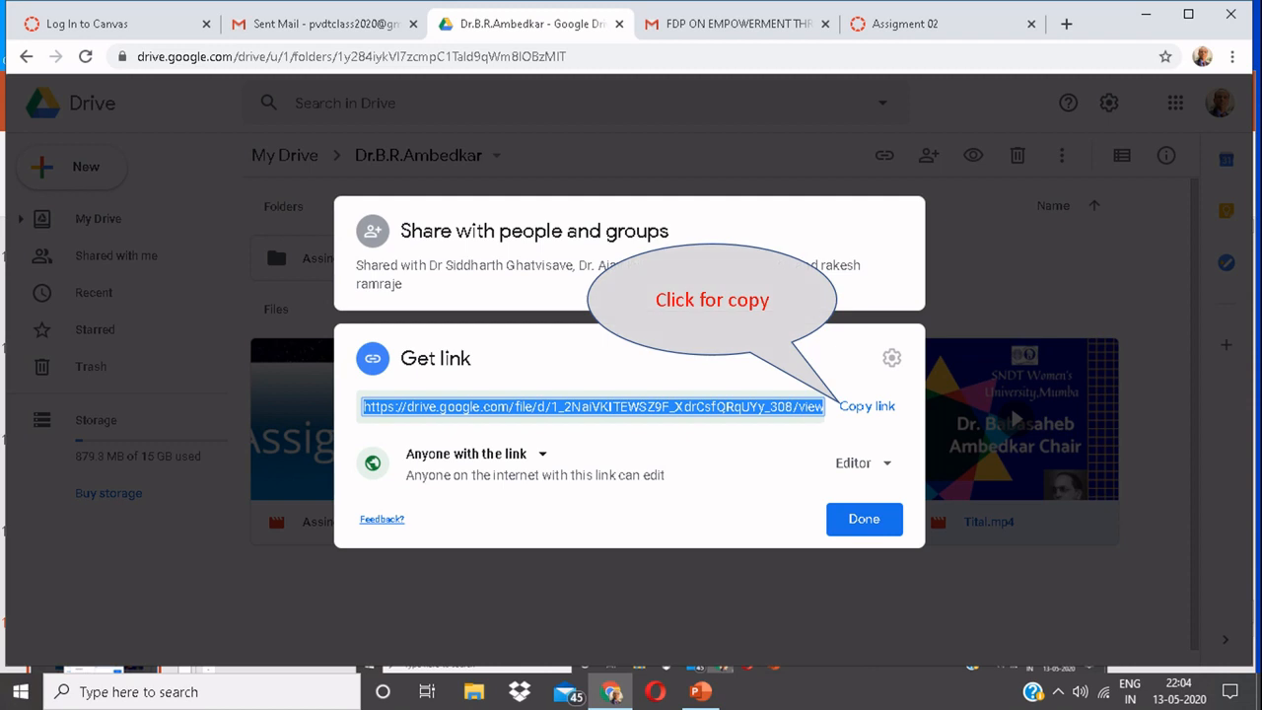
Copy the Drive share link, paste it as the Canvas assignment answer and submit.
{"action": "left_click", "coordinate": [905, 24]}
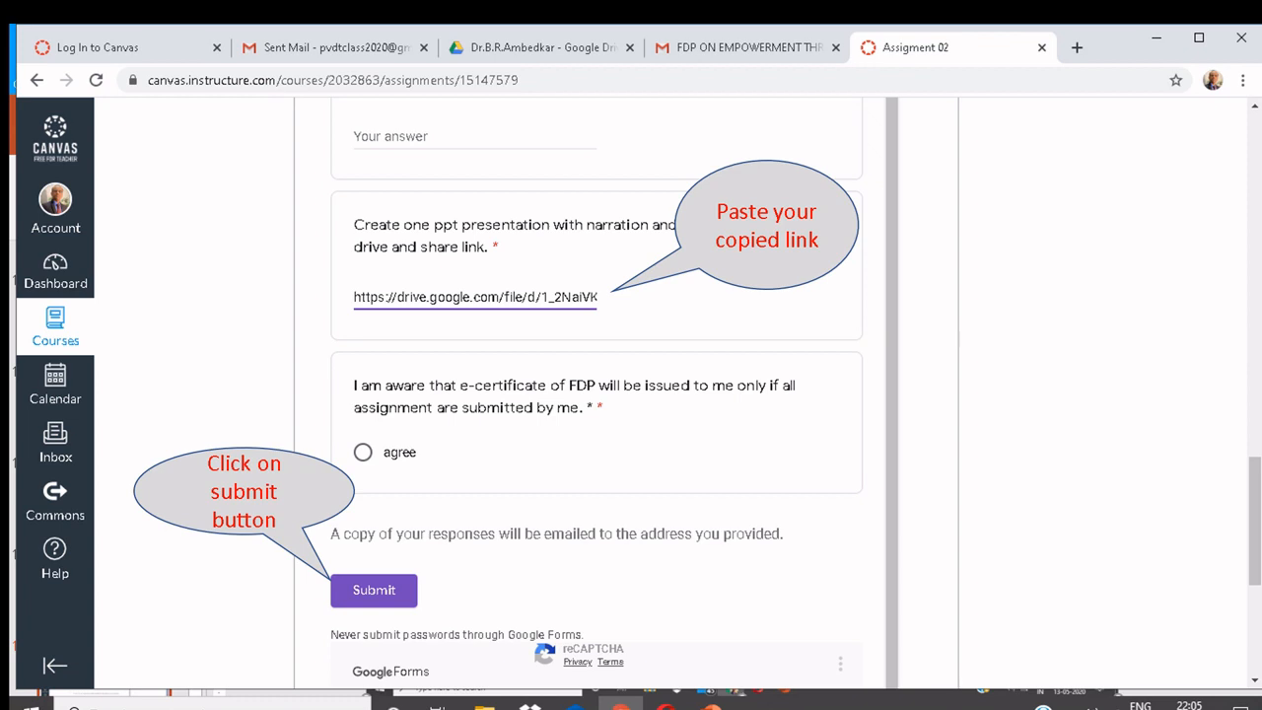
{"action": "left_click", "coordinate": [375, 590]}
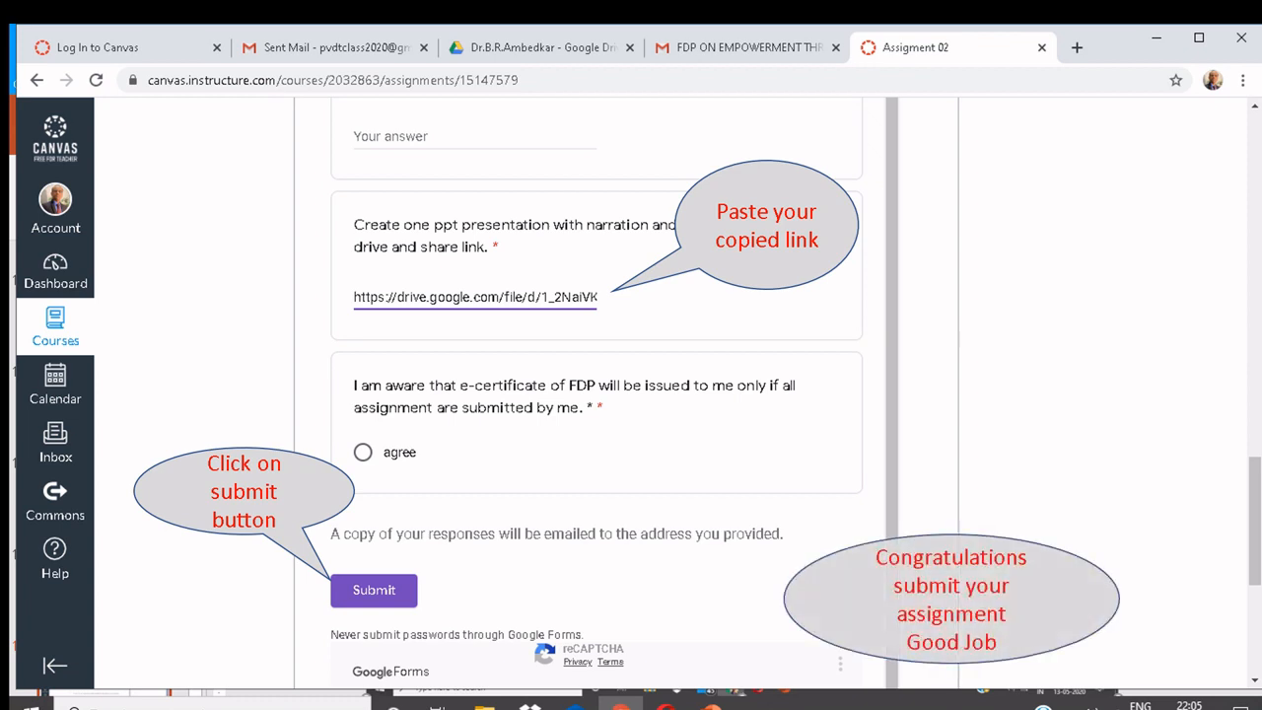